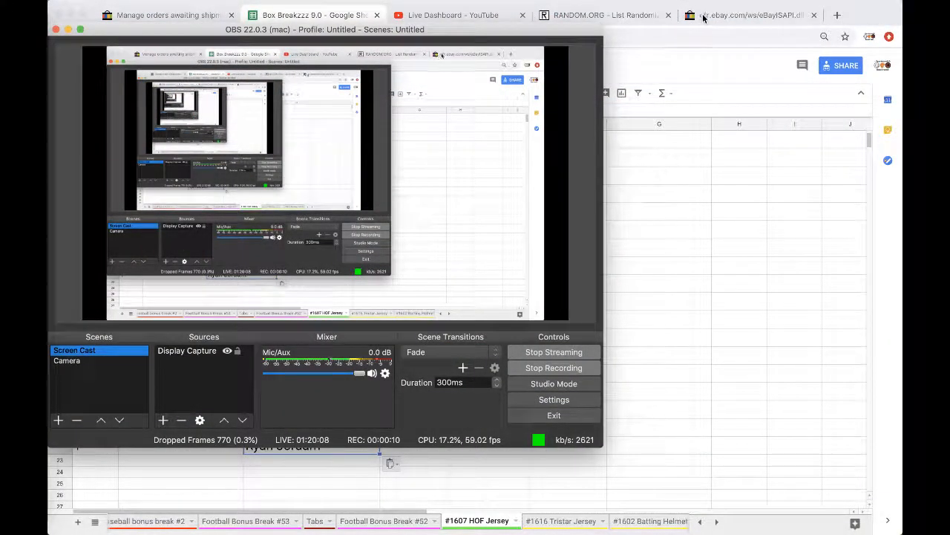
Check the official eBay date and time page, then return to the box break spreadsheet
{"action": "left_click", "coordinate": [750, 14]}
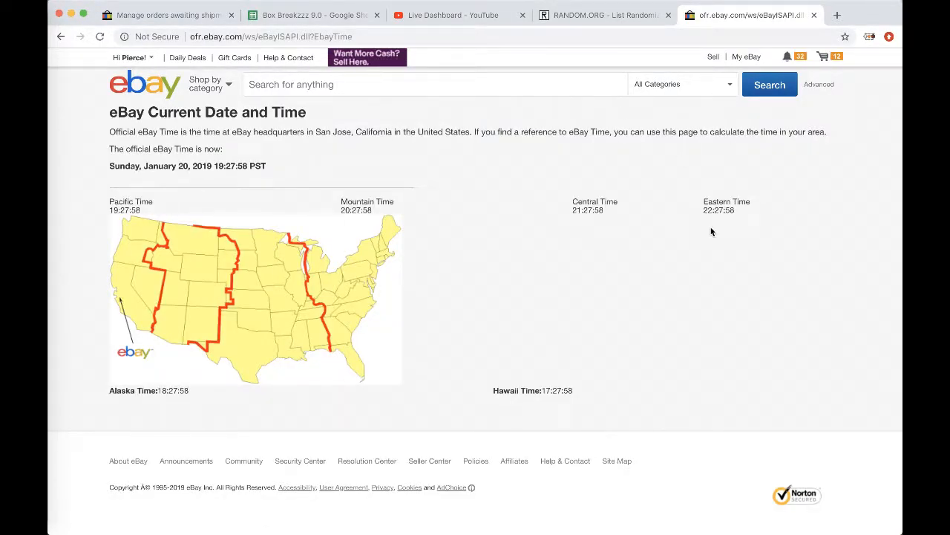
{"action": "mouse_move", "coordinate": [392, 28]}
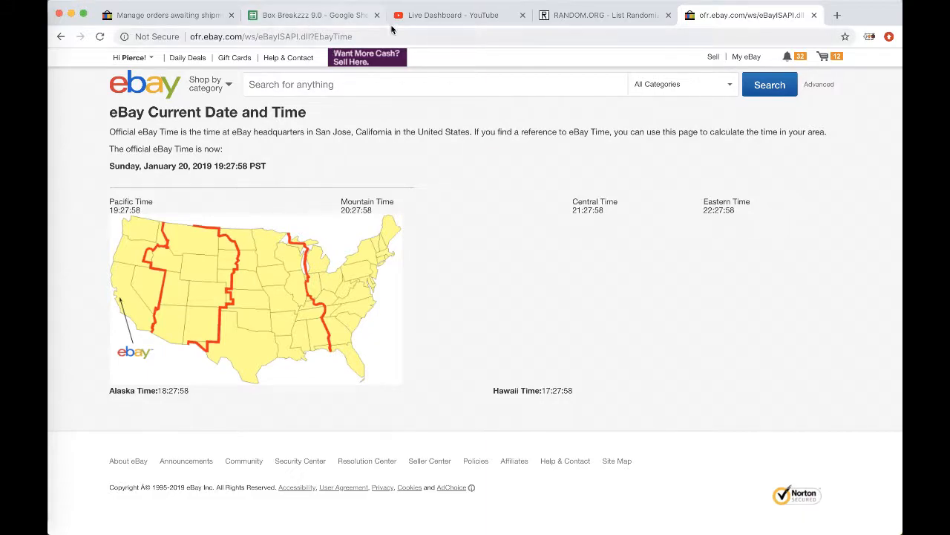
{"action": "left_click", "coordinate": [311, 15]}
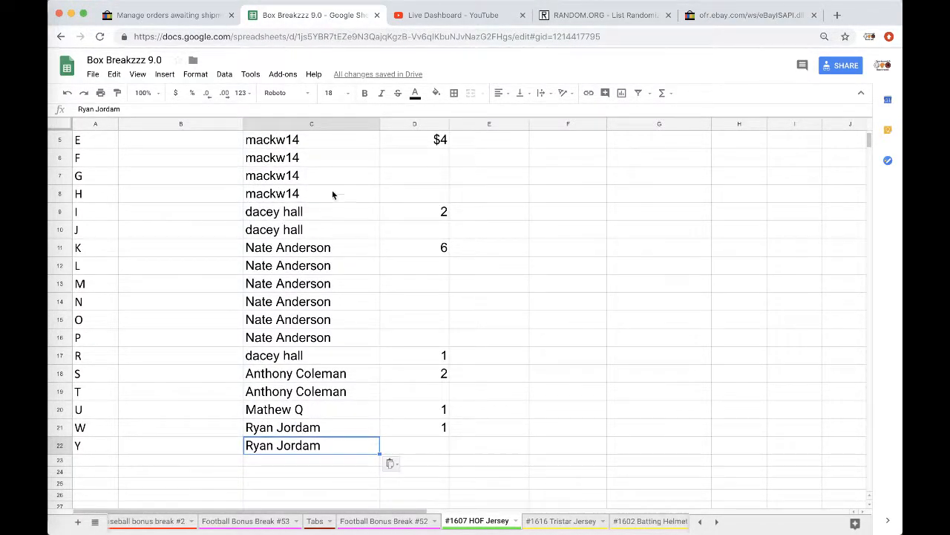
{"action": "mouse_move", "coordinate": [304, 379]}
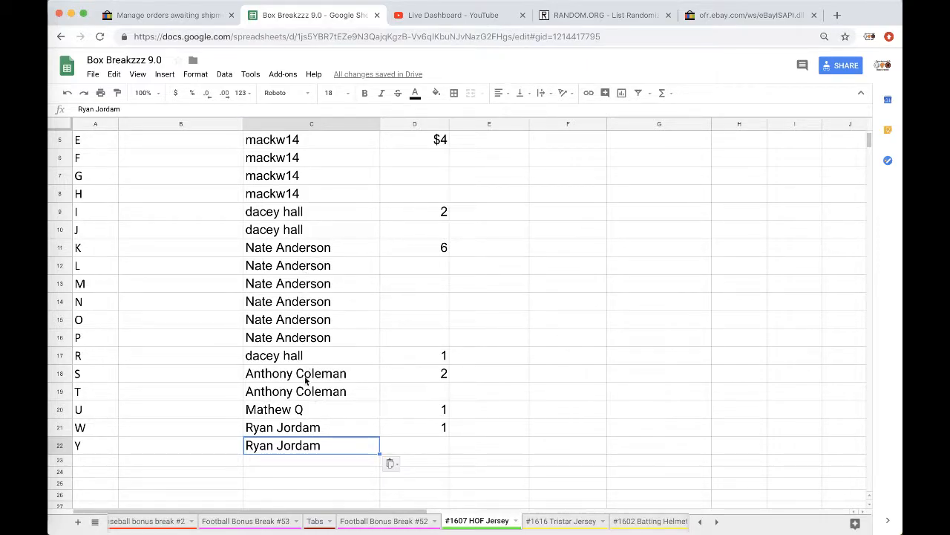
{"action": "left_click", "coordinate": [414, 427]}
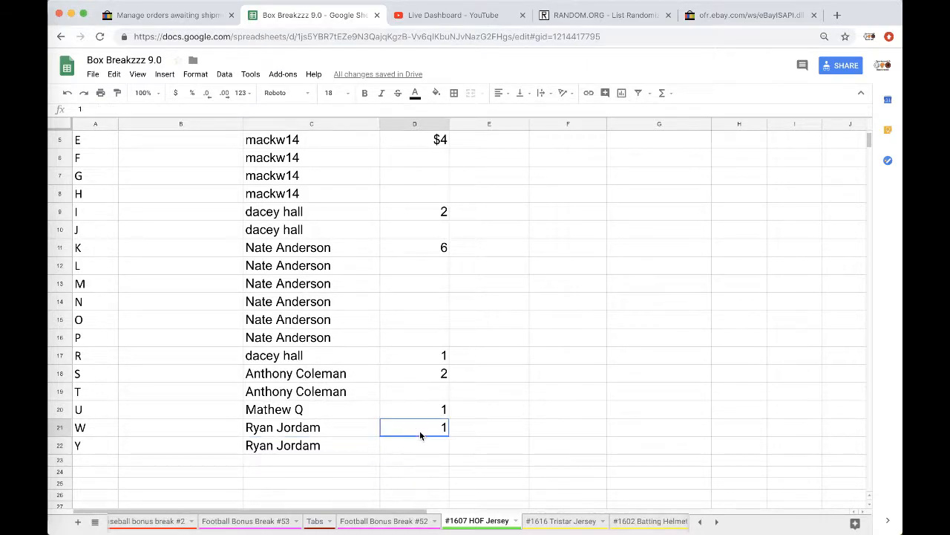
{"action": "left_click", "coordinate": [310, 123]}
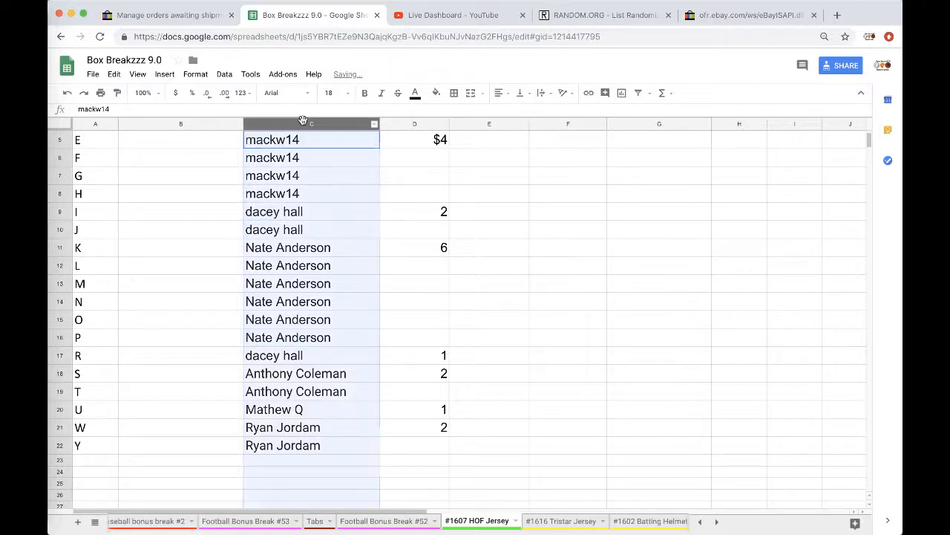
{"action": "left_click", "coordinate": [601, 15]}
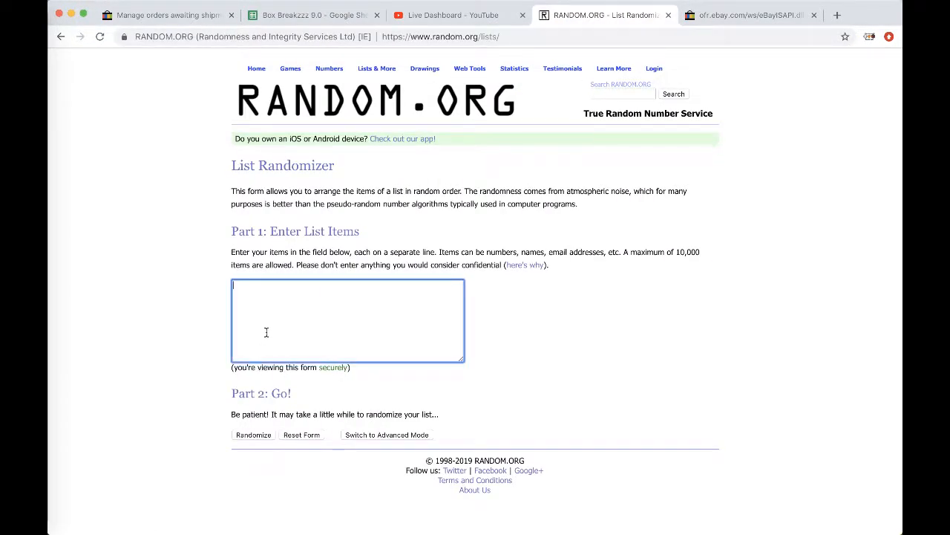
Randomize the 22 pasted names five times and return to the spreadsheet with the final order
{"action": "left_click", "coordinate": [253, 433]}
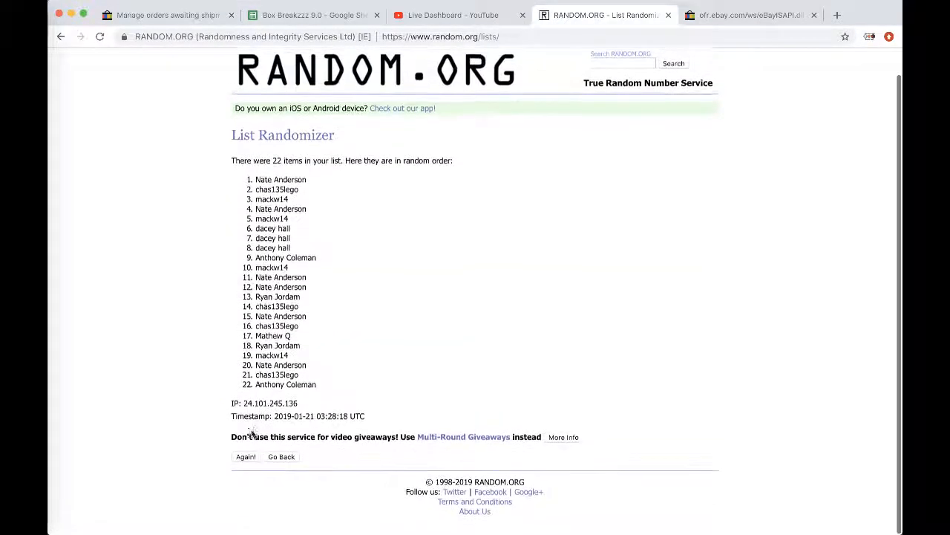
{"action": "left_click", "coordinate": [245, 457]}
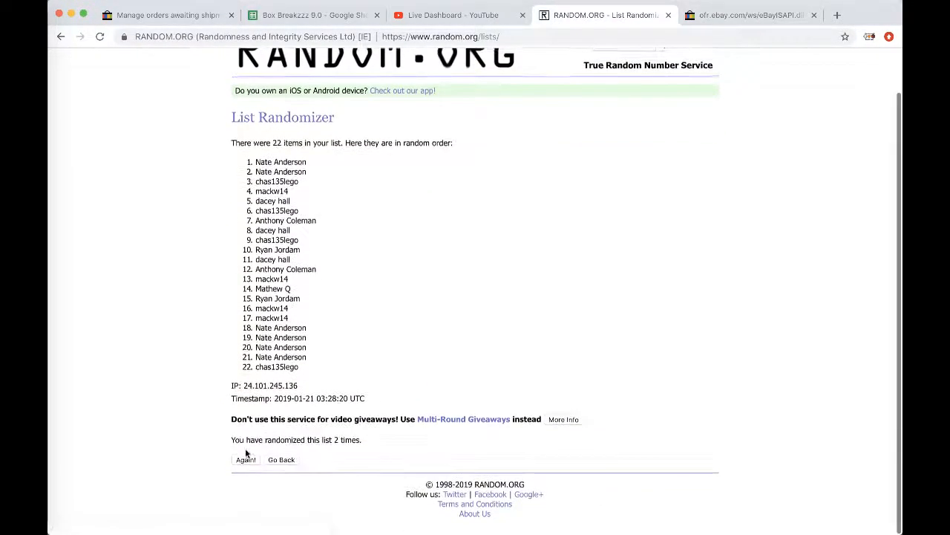
{"action": "left_click", "coordinate": [245, 458]}
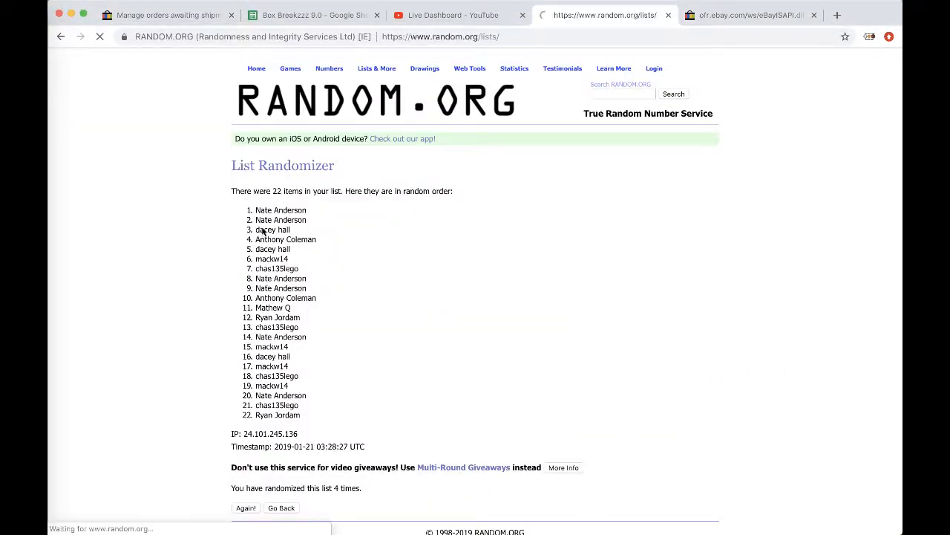
{"action": "left_click", "coordinate": [247, 507]}
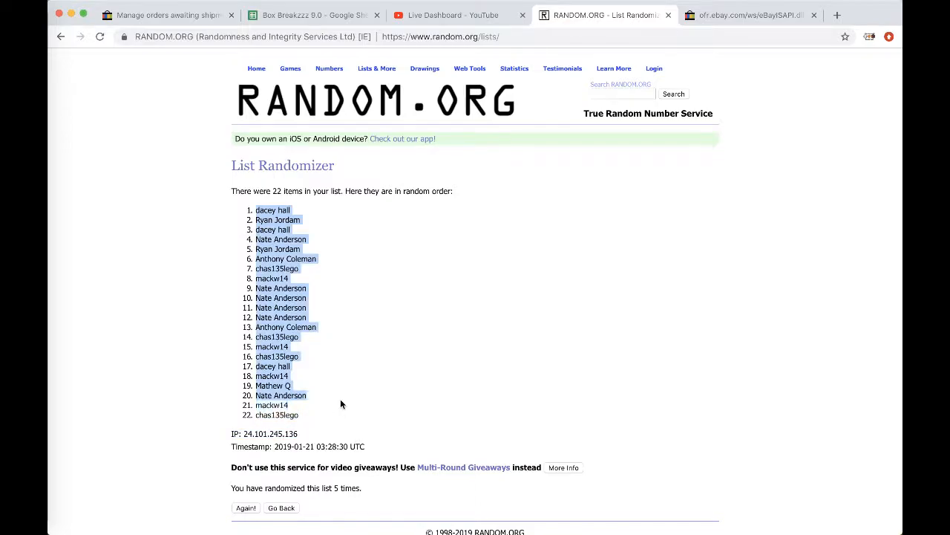
{"action": "left_click", "coordinate": [312, 14]}
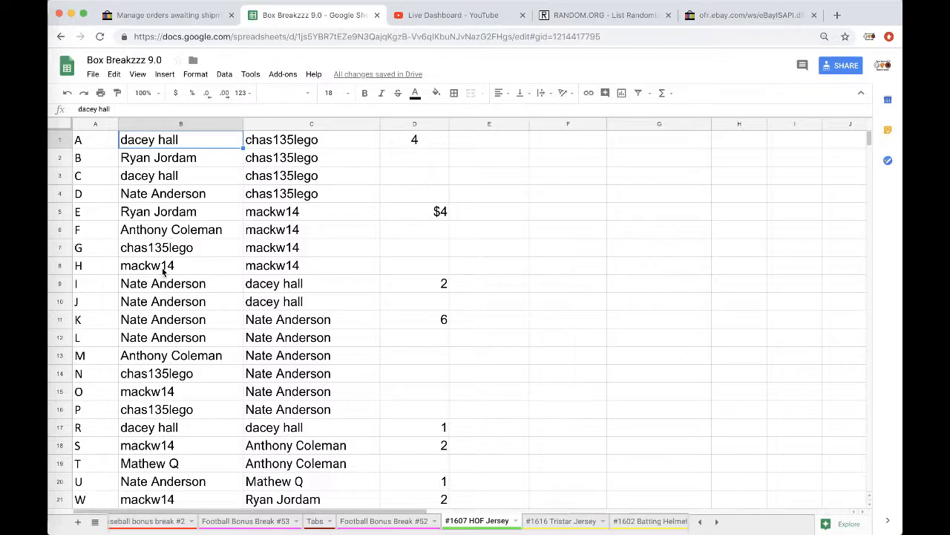
Scroll down and back up column B to verify the shuffled names line up beside letters A–Y
{"action": "scroll", "scroll_direction": "down", "scroll_amount": 3}
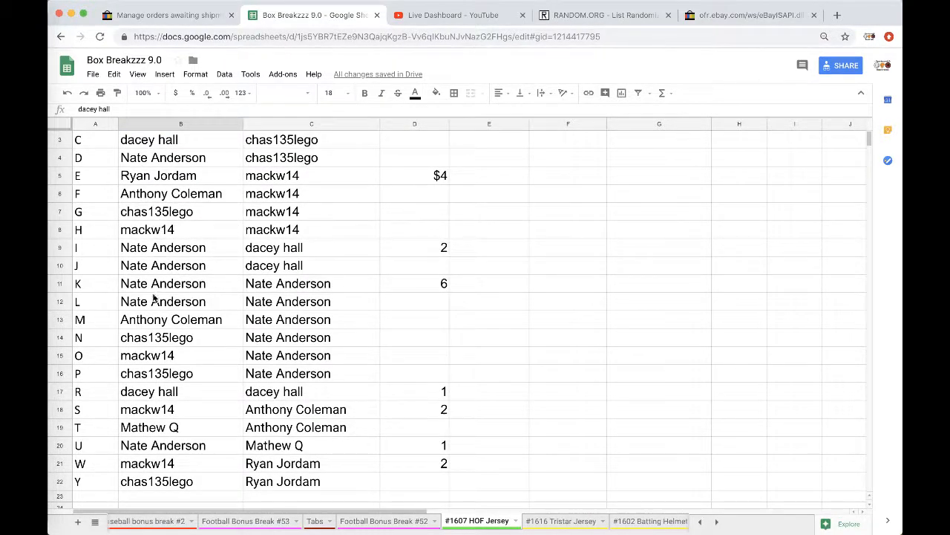
{"action": "scroll", "scroll_direction": "down", "scroll_amount": 3}
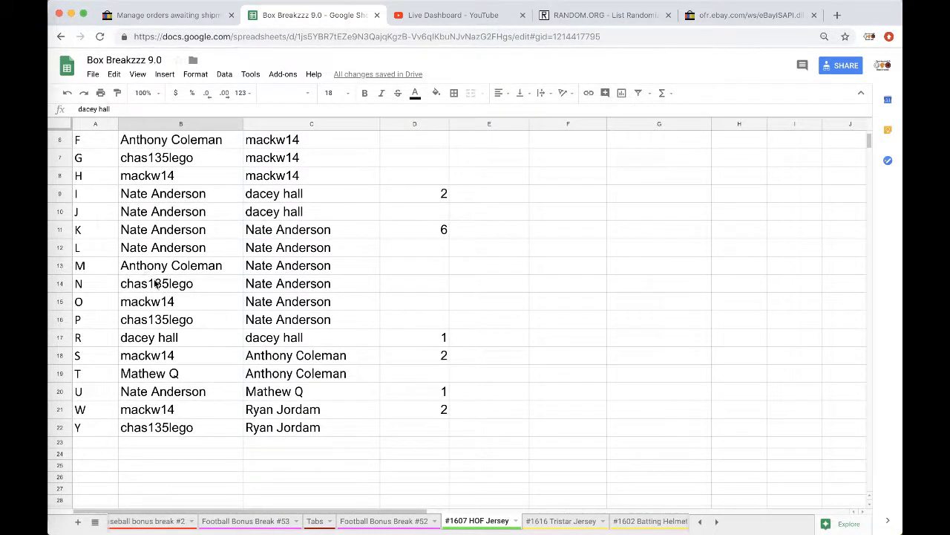
{"action": "scroll", "scroll_direction": "down", "scroll_amount": 3}
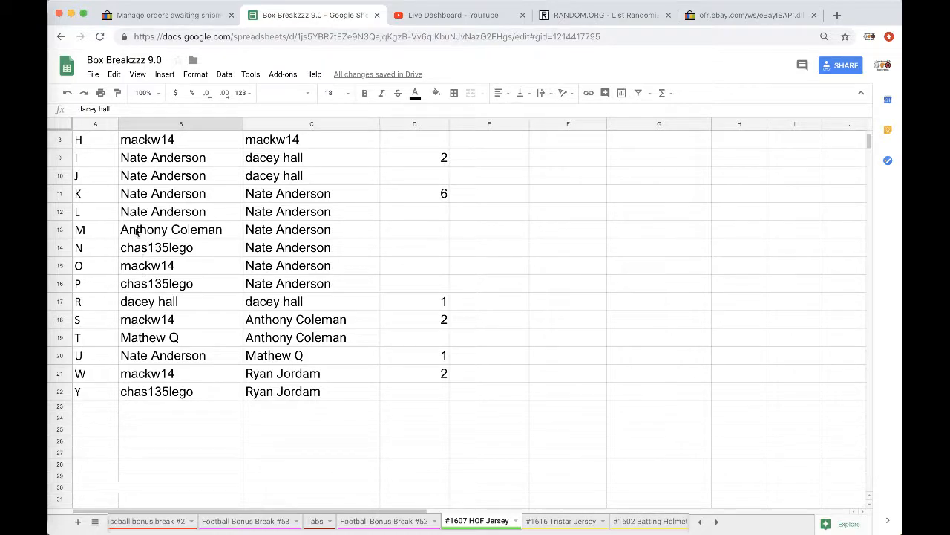
{"action": "scroll", "scroll_direction": "down", "scroll_amount": 3}
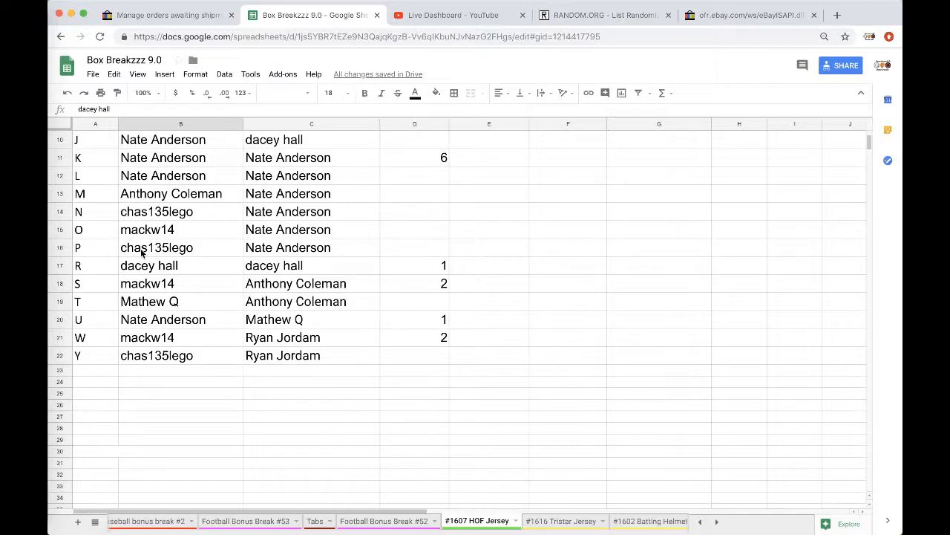
{"action": "mouse_move", "coordinate": [154, 297]}
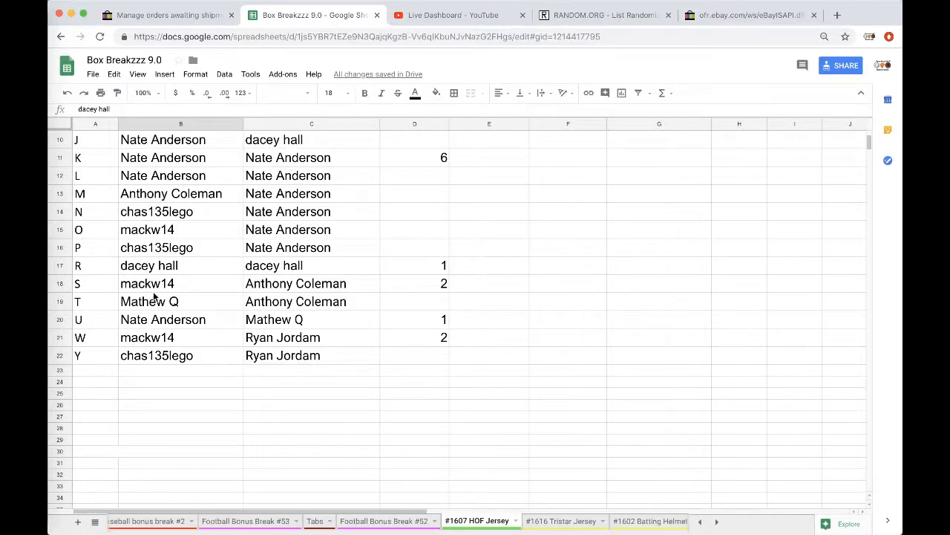
{"action": "scroll", "scroll_direction": "up", "scroll_amount": 3}
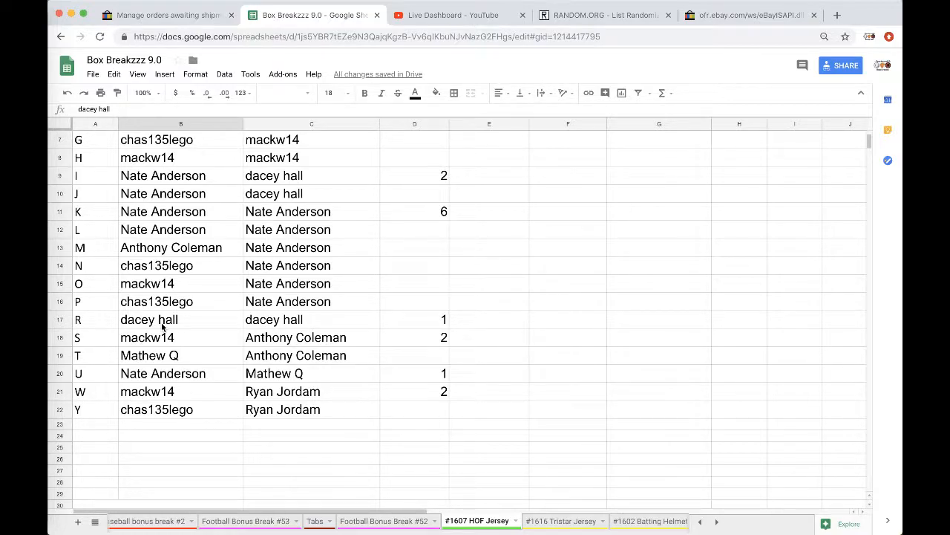
{"action": "scroll", "scroll_direction": "up", "scroll_amount": 3}
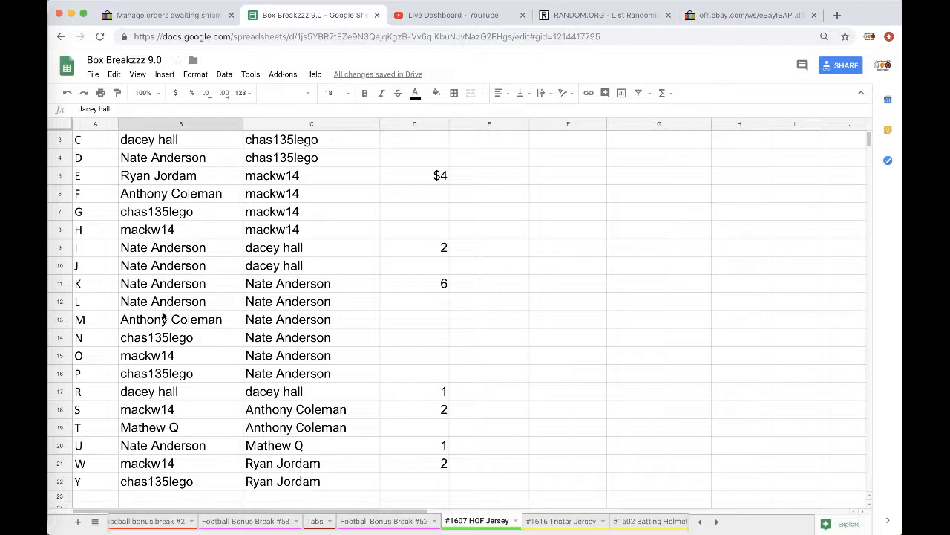
{"action": "scroll", "scroll_direction": "up", "scroll_amount": 3}
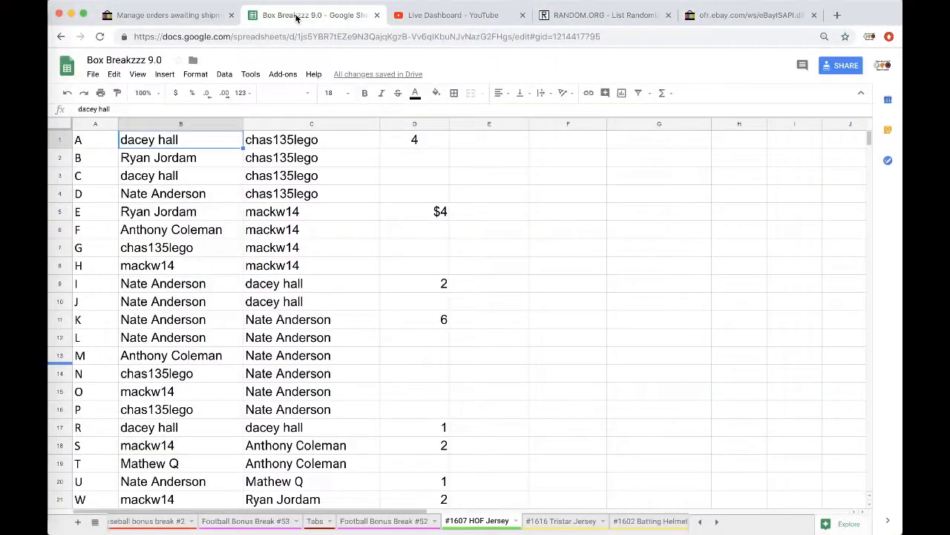
{"action": "left_click", "coordinate": [365, 92]}
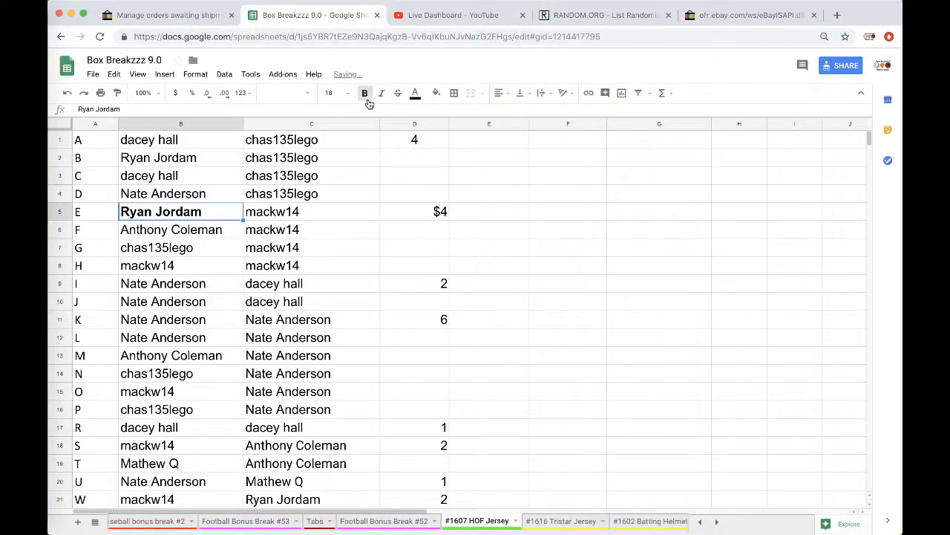
{"action": "mouse_move", "coordinate": [300, 164]}
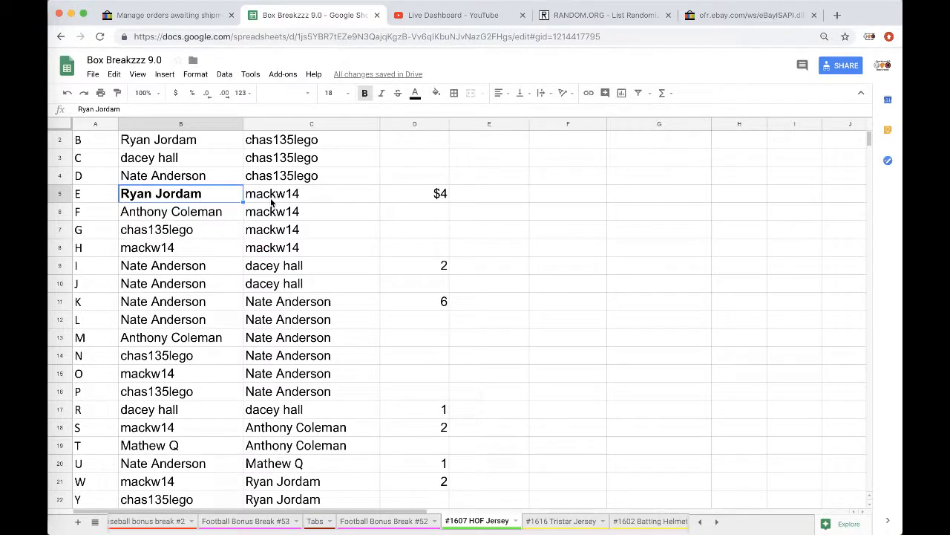
{"action": "scroll", "scroll_direction": "up", "scroll_amount": 3}
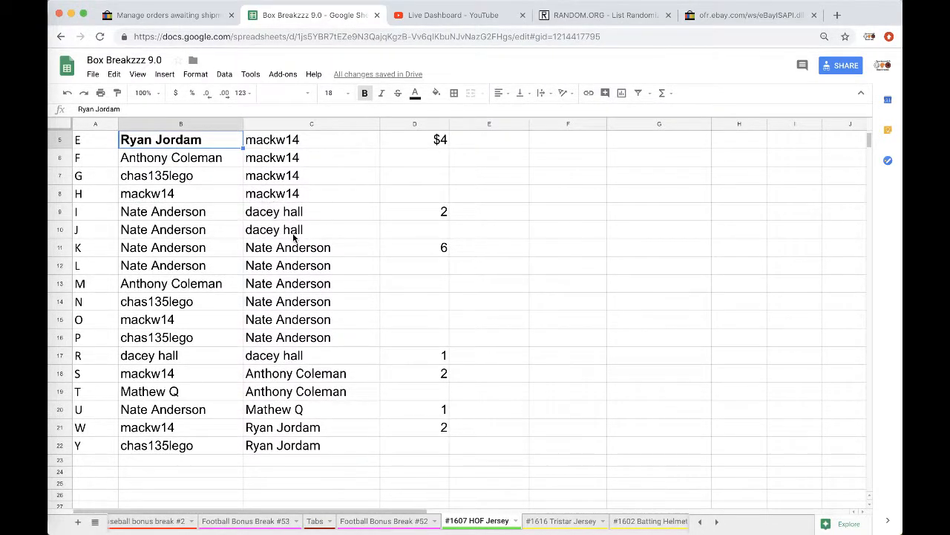
{"action": "scroll", "scroll_direction": "up", "scroll_amount": 3}
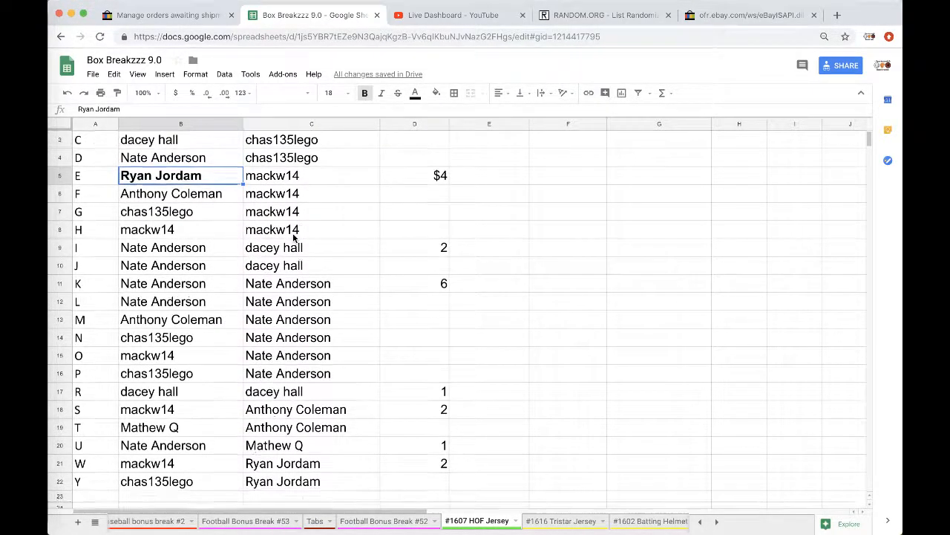
{"action": "scroll", "scroll_direction": "up", "scroll_amount": 3}
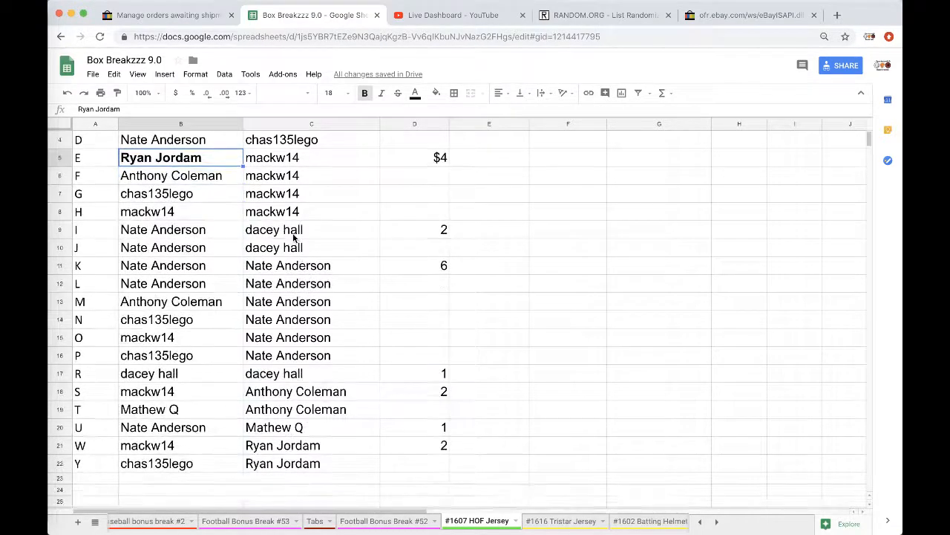
{"action": "mouse_move", "coordinate": [286, 399]}
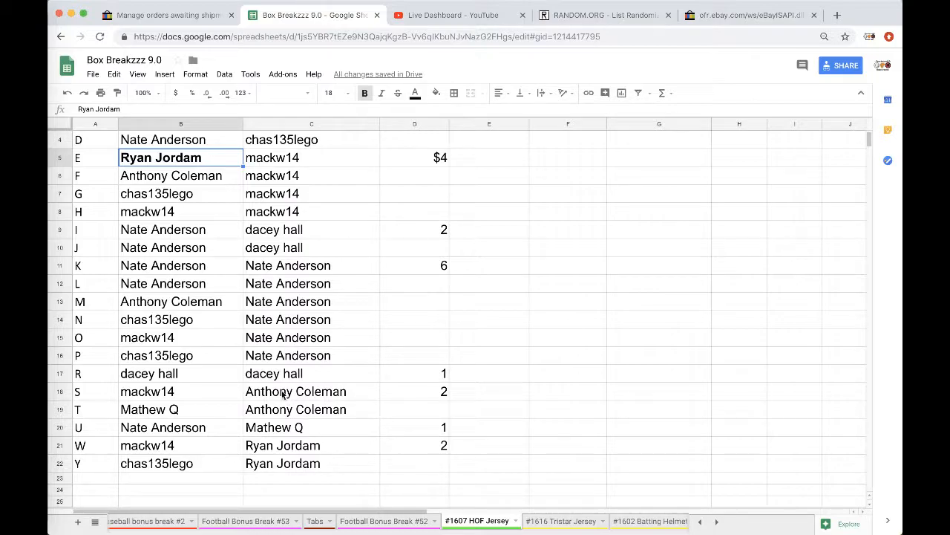
{"action": "scroll", "scroll_direction": "up", "scroll_amount": 3}
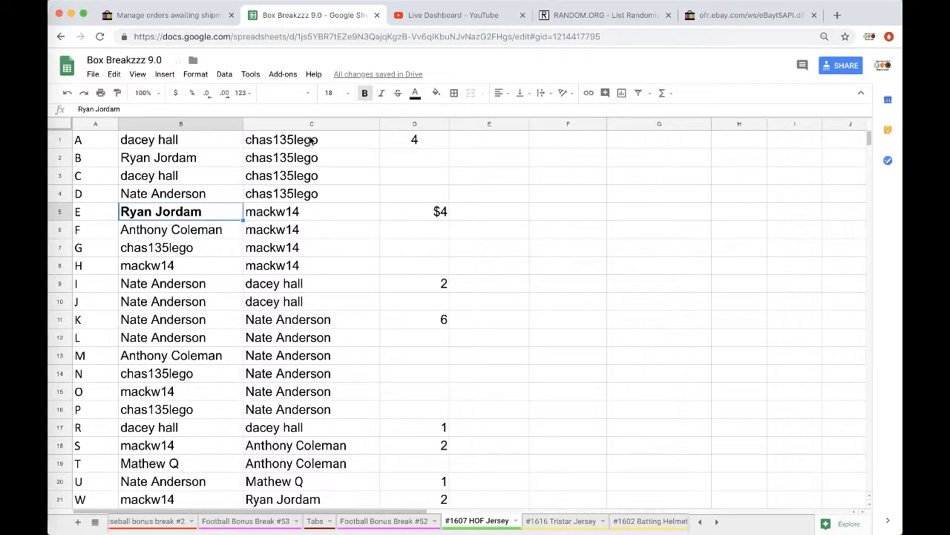
{"action": "left_click", "coordinate": [602, 15]}
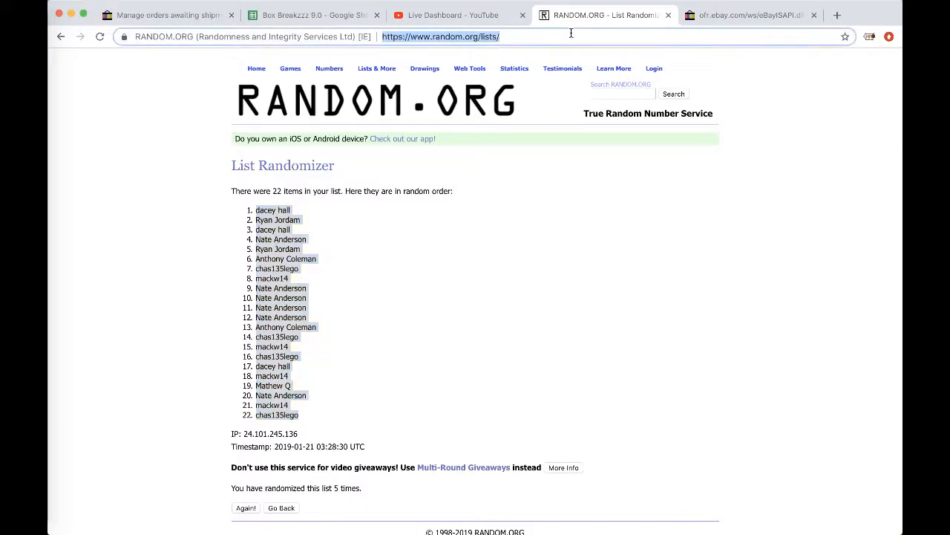
{"action": "left_click", "coordinate": [281, 508]}
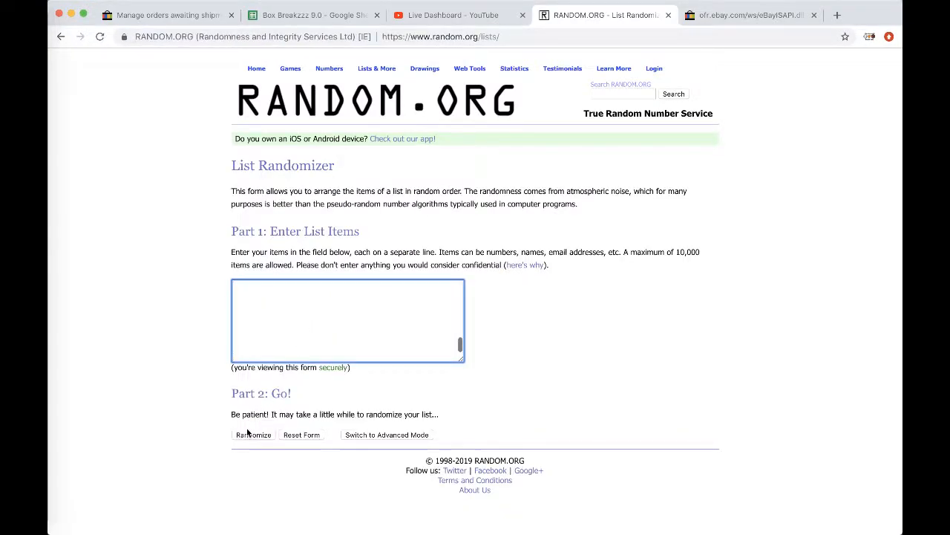
{"action": "left_click", "coordinate": [252, 434]}
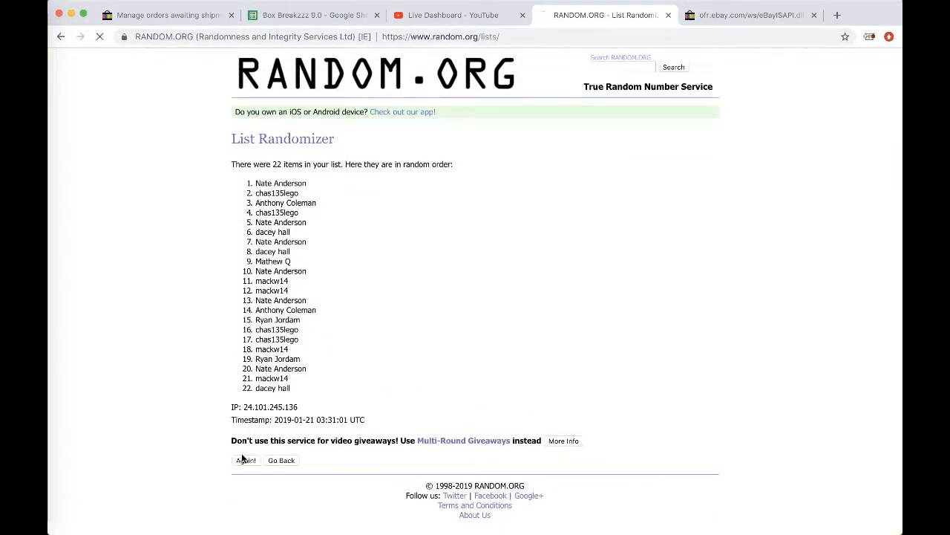
{"action": "left_click", "coordinate": [245, 460]}
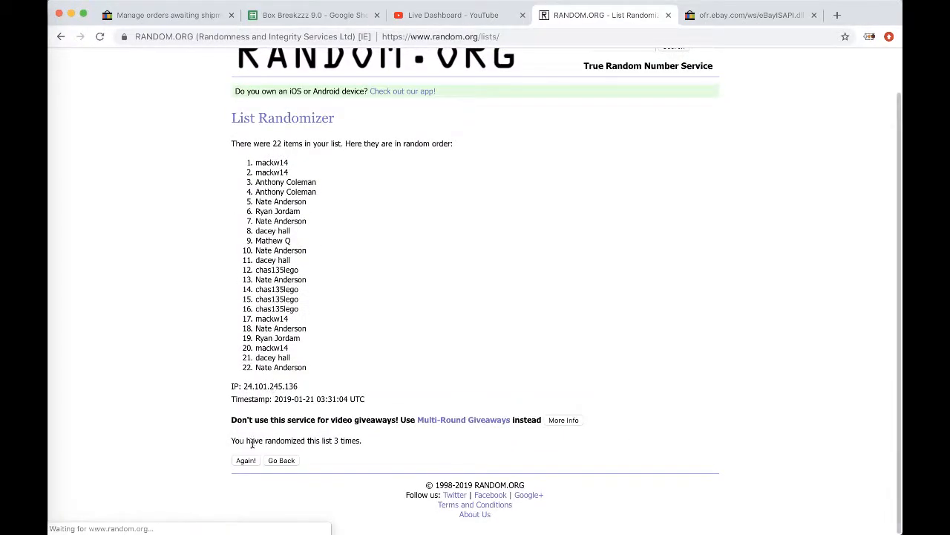
{"action": "left_click", "coordinate": [245, 461]}
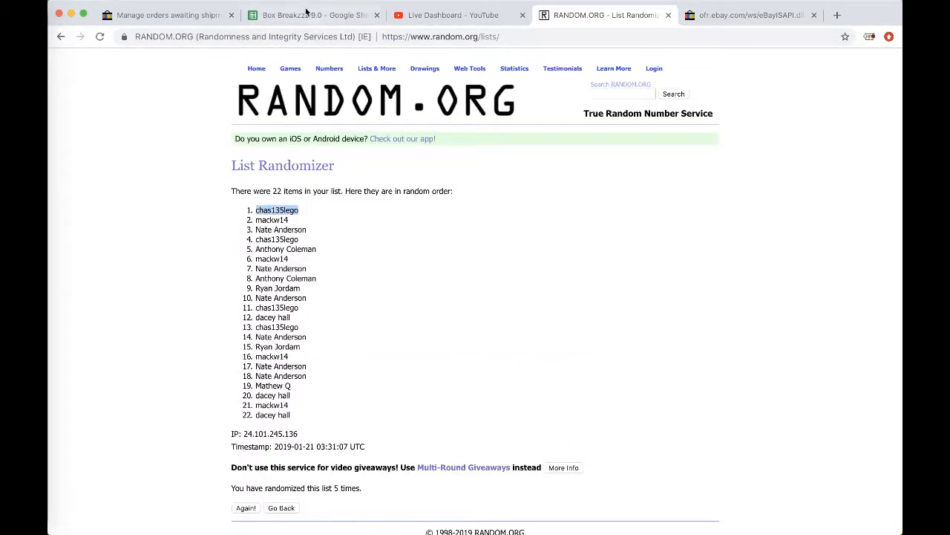
{"action": "left_click", "coordinate": [312, 15]}
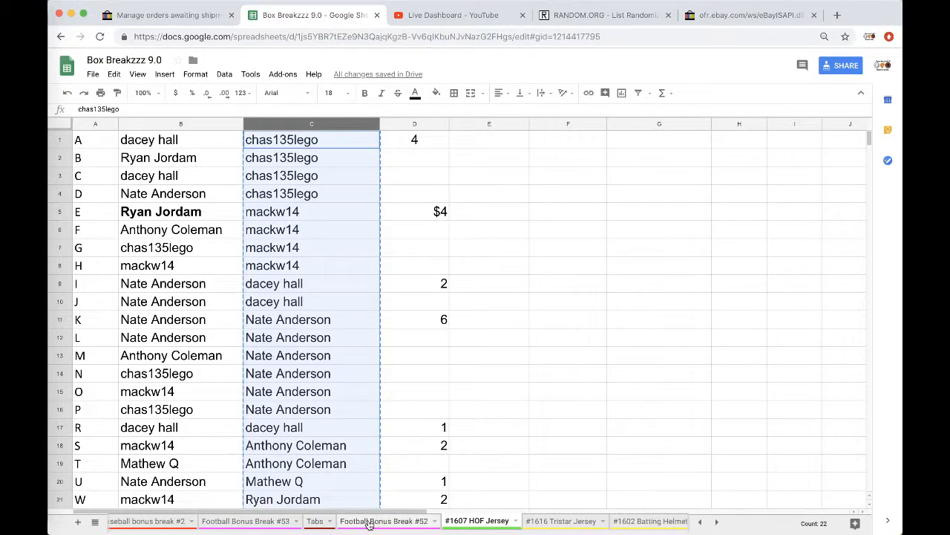
{"action": "left_click", "coordinate": [246, 519]}
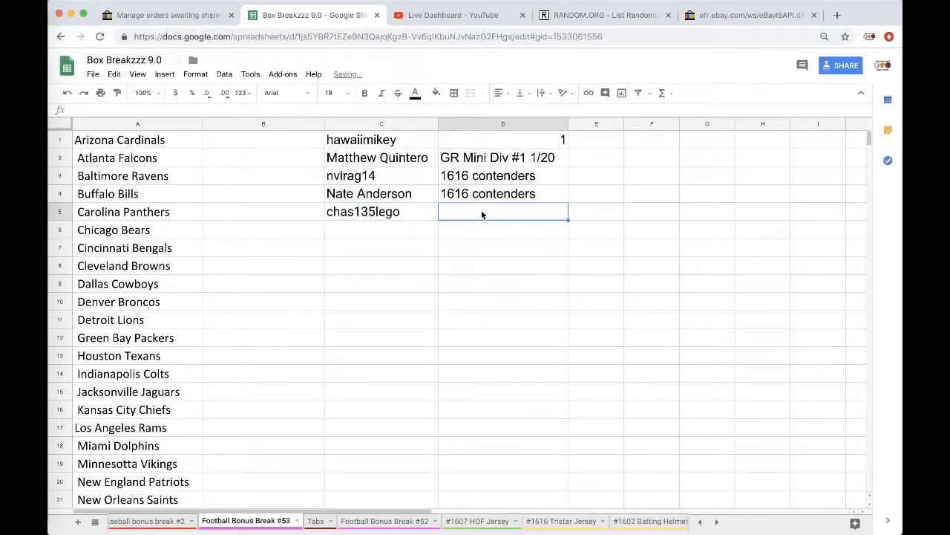
{"action": "type", "text": "1607 H"}
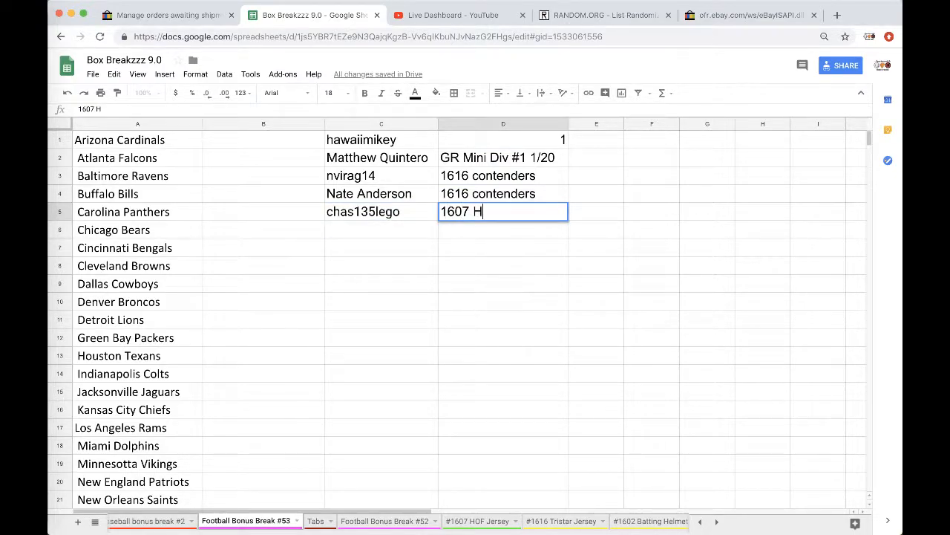